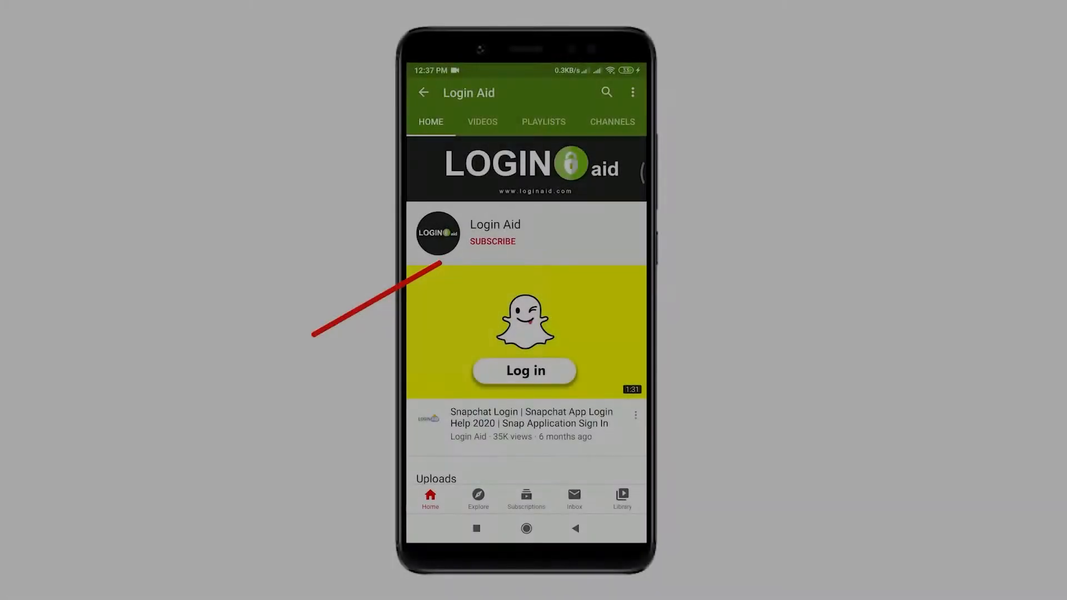
Step: Load yahoo.com in a new Firefox tab
click(492, 241)
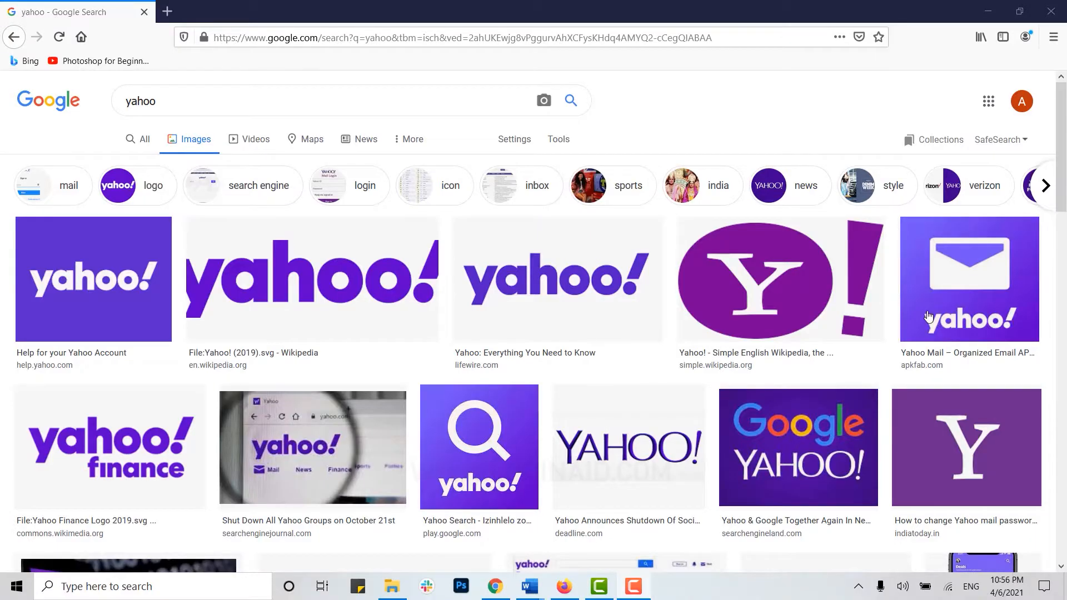
scroll(down, 3)
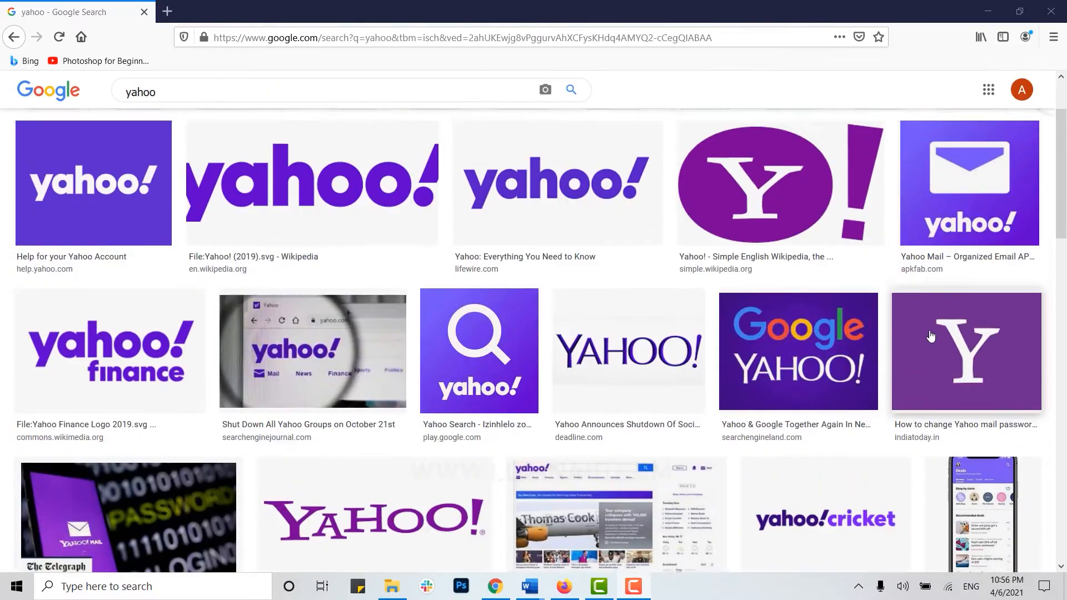
scroll(down, 3)
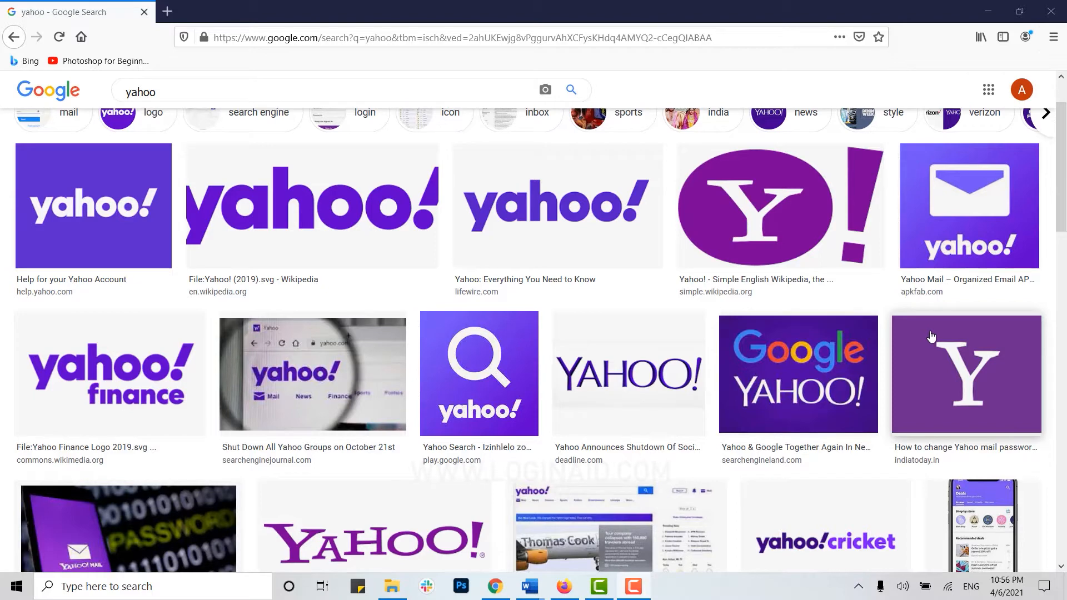
mouse_move(924, 348)
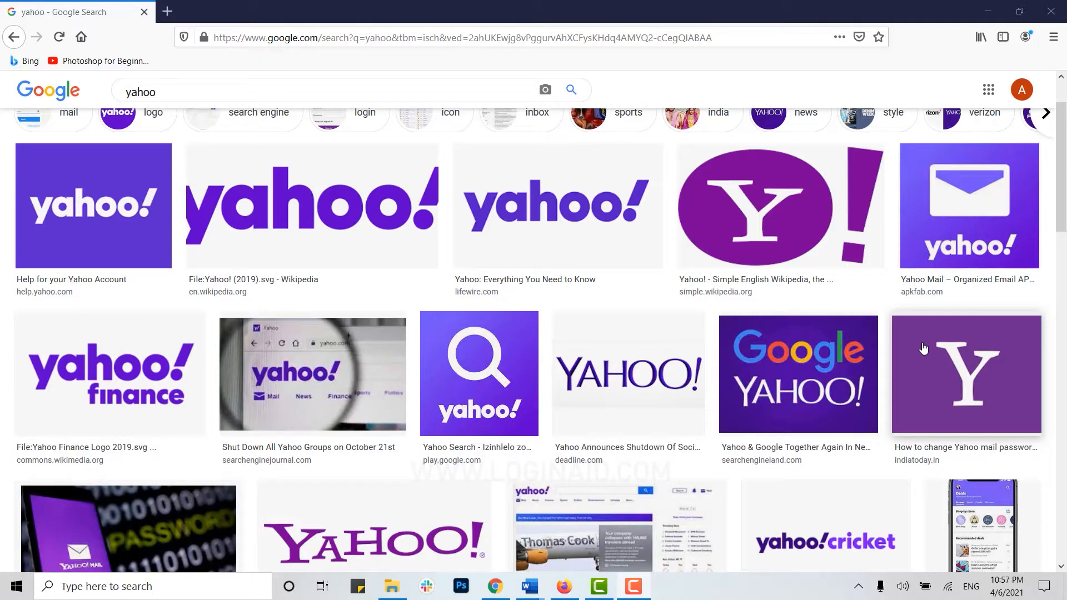
mouse_move(968, 340)
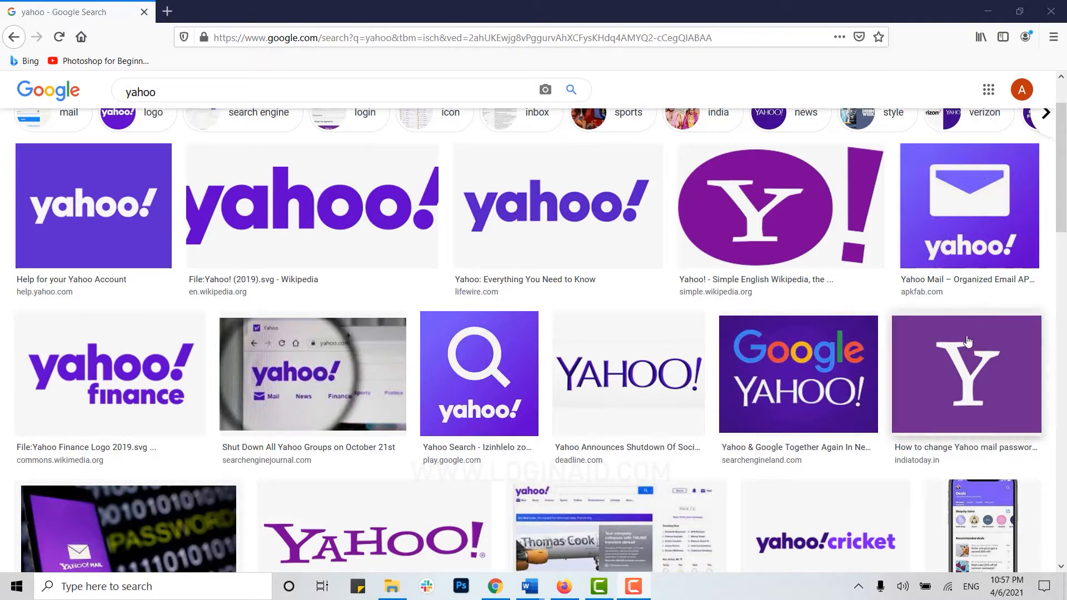
mouse_move(985, 342)
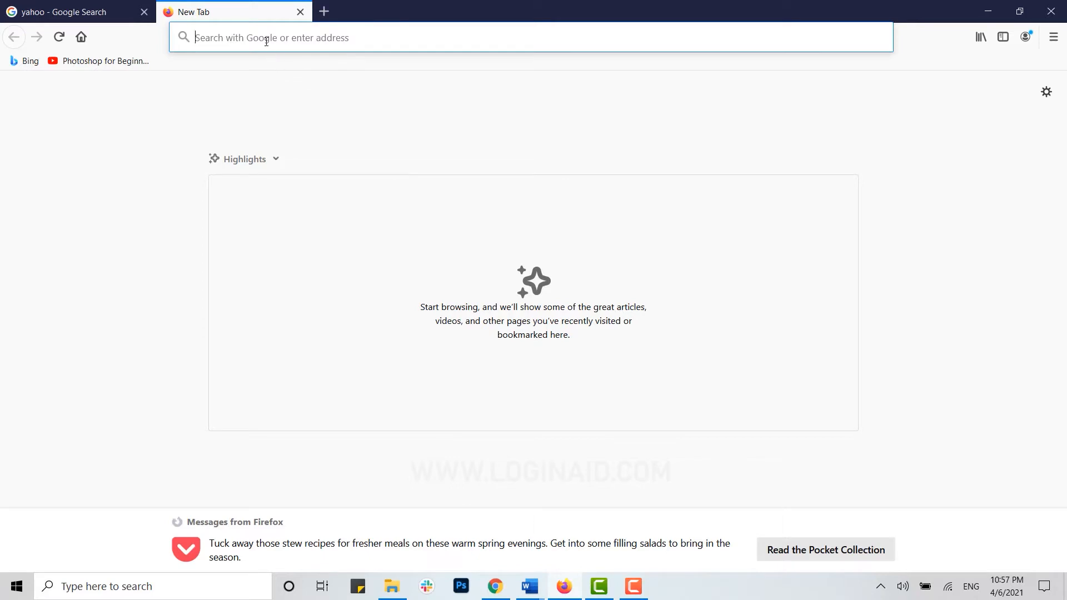
text(yahoo.com)
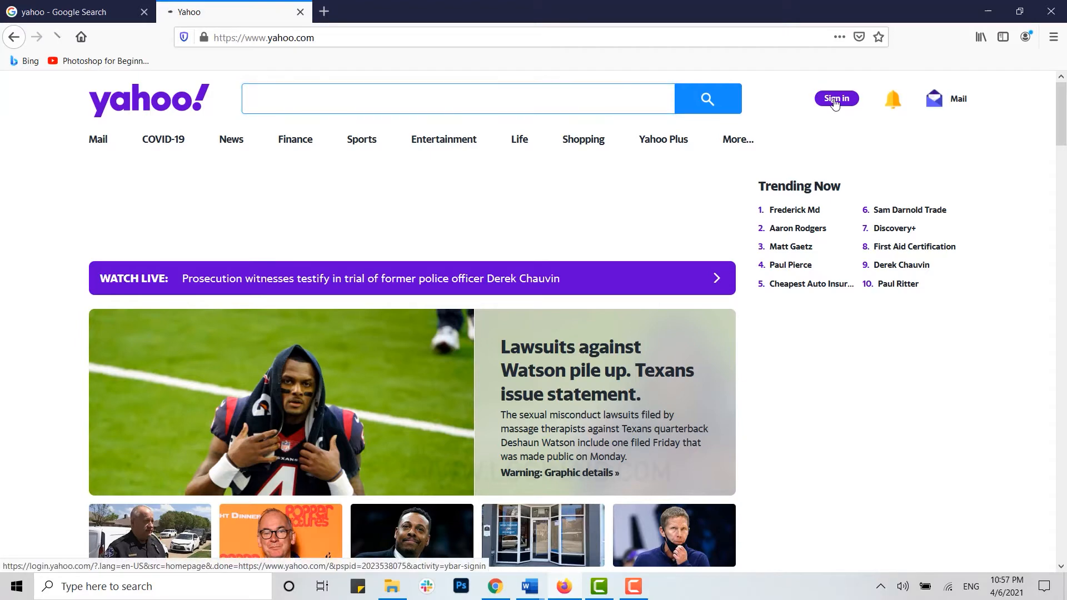
click(834, 98)
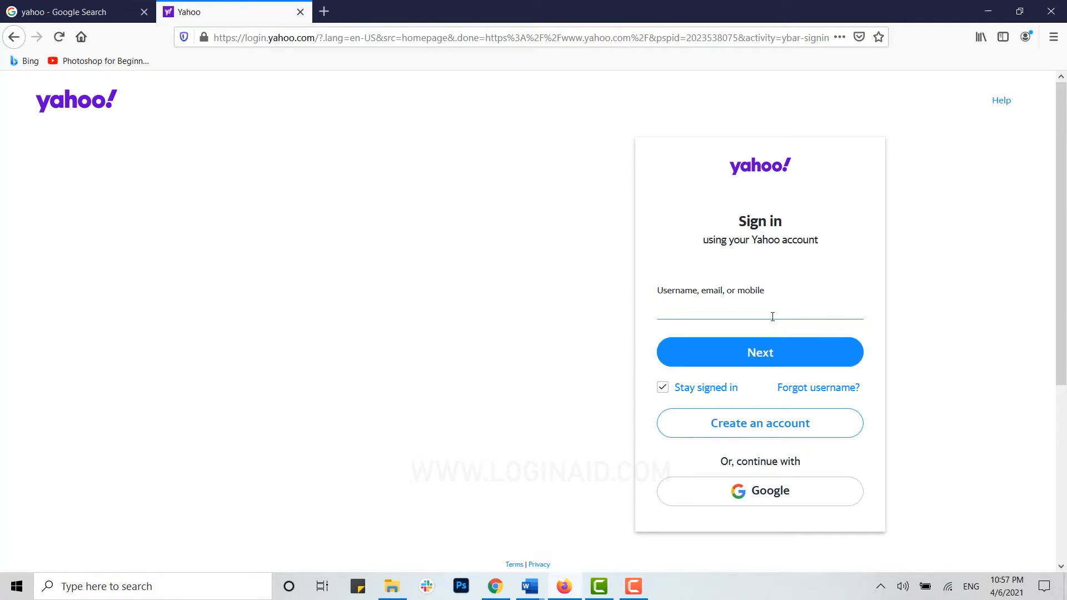
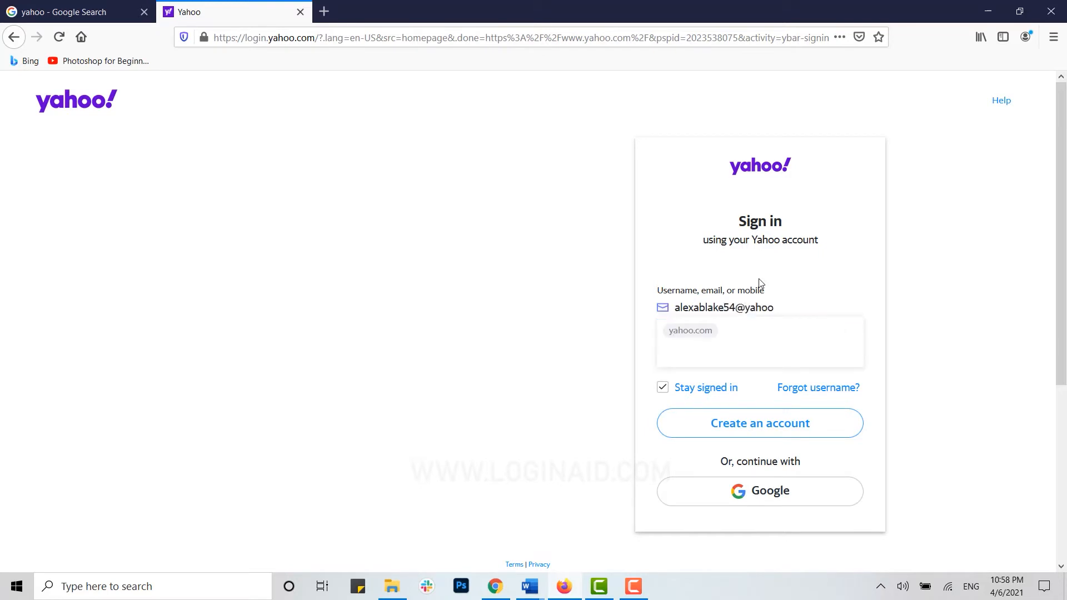
click(689, 331)
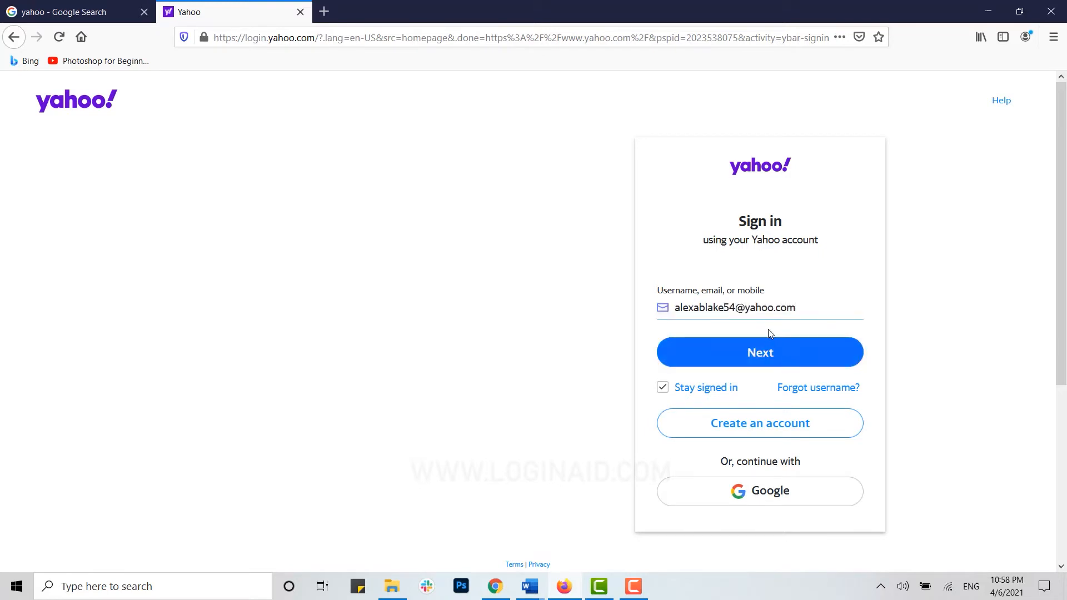
click(760, 352)
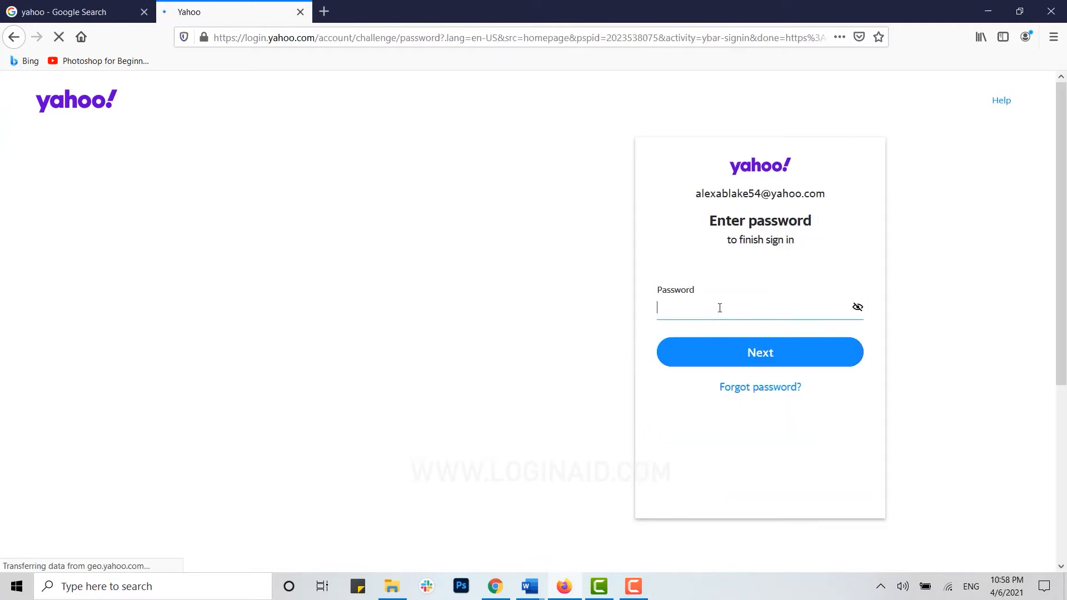
click(759, 352)
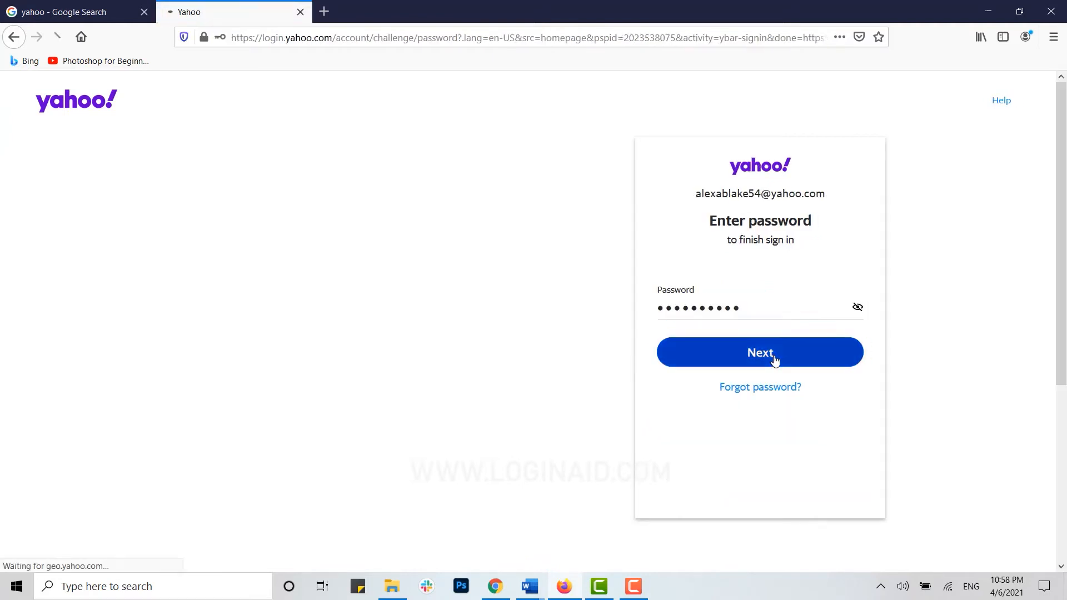
click(759, 352)
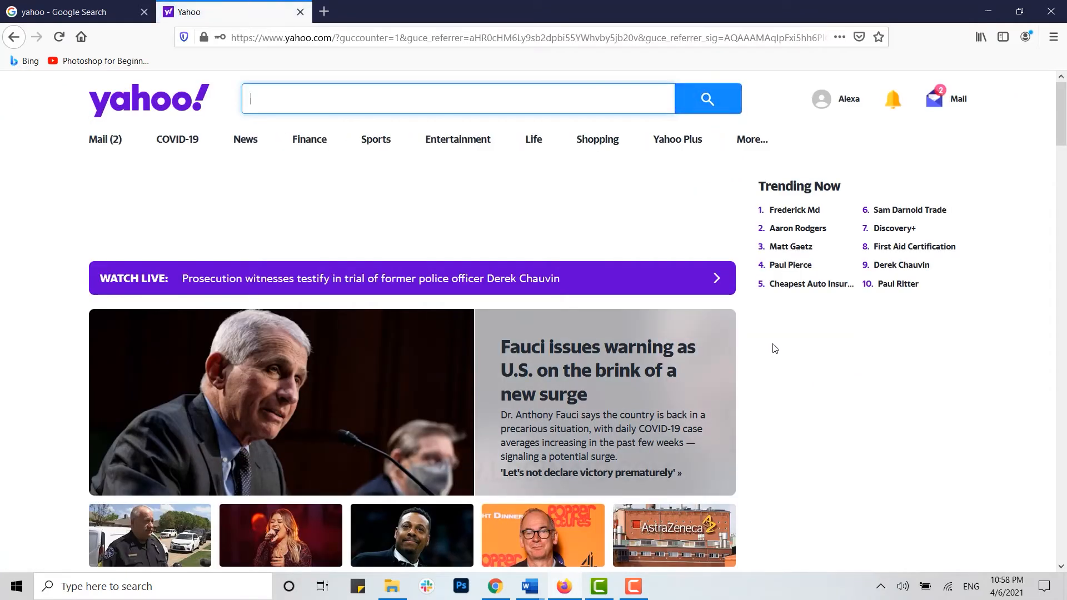
Step: Go to Account Info through the profile menu at top right
click(836, 99)
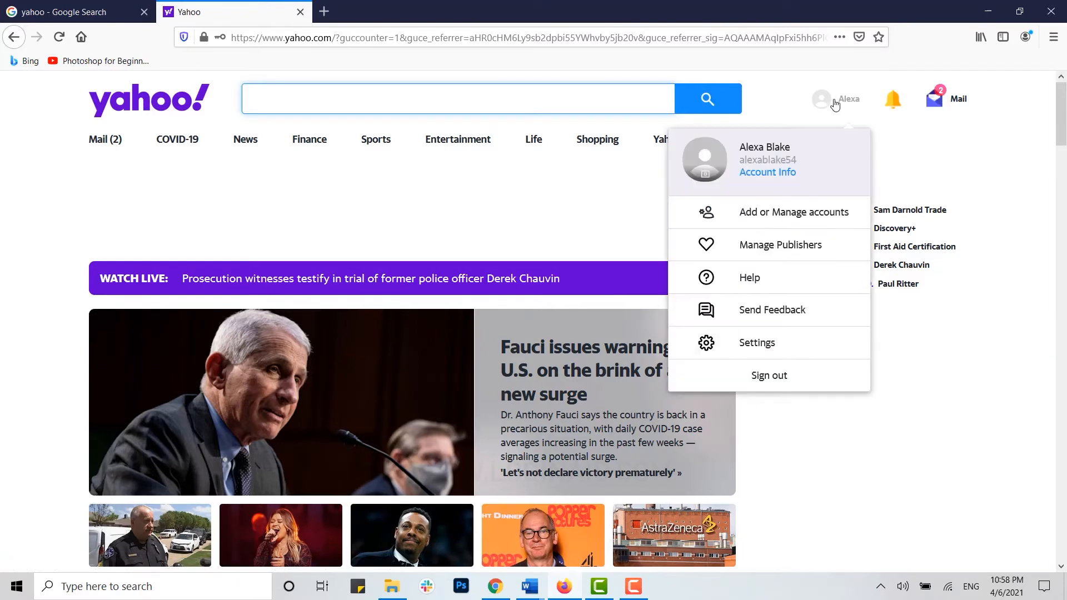
click(457, 99)
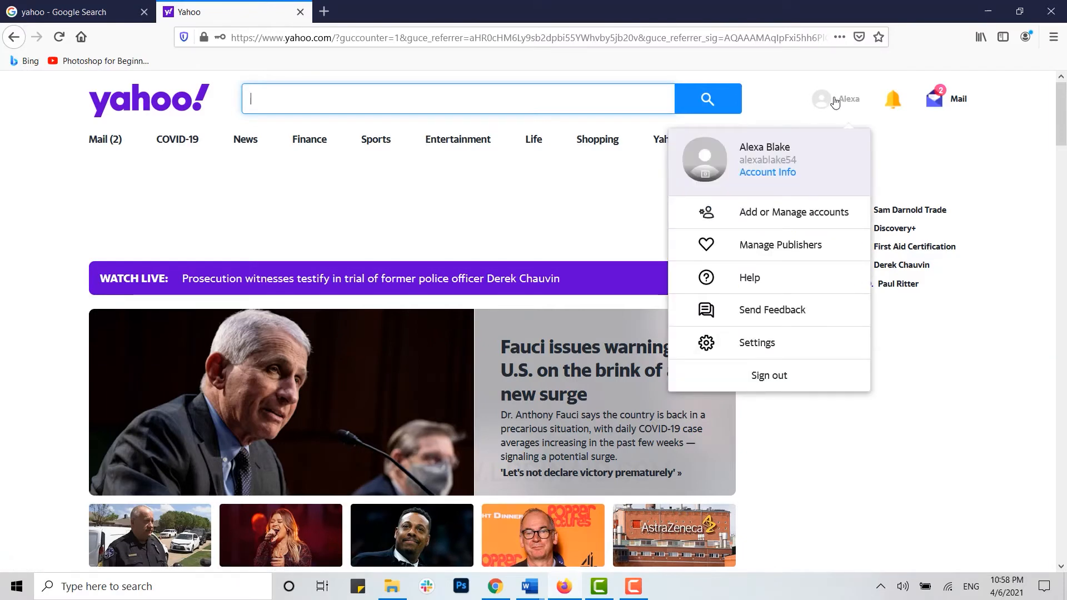
mouse_move(785, 212)
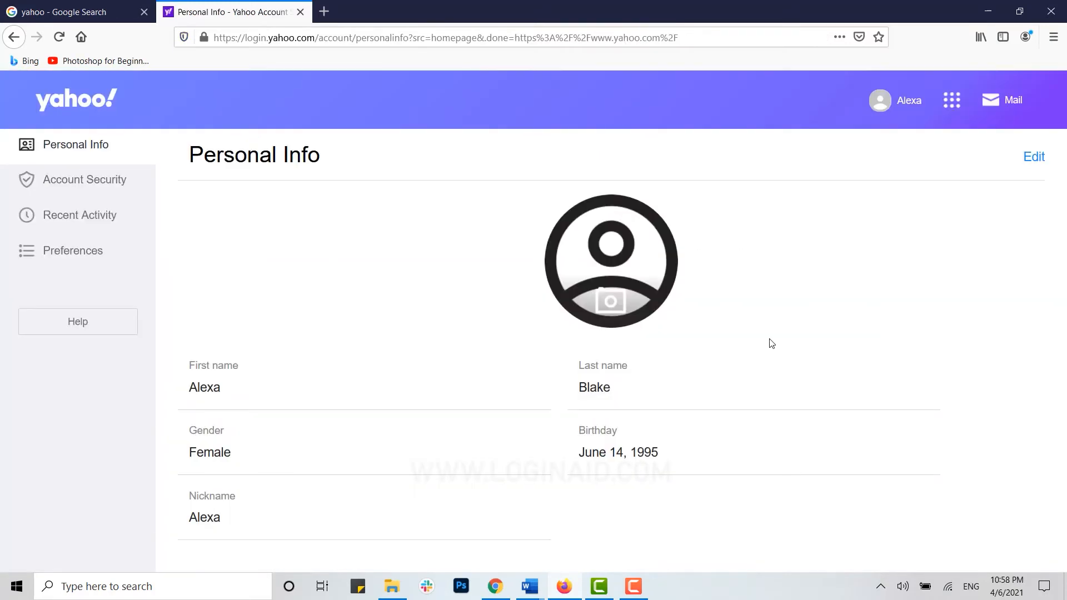
mouse_move(84, 164)
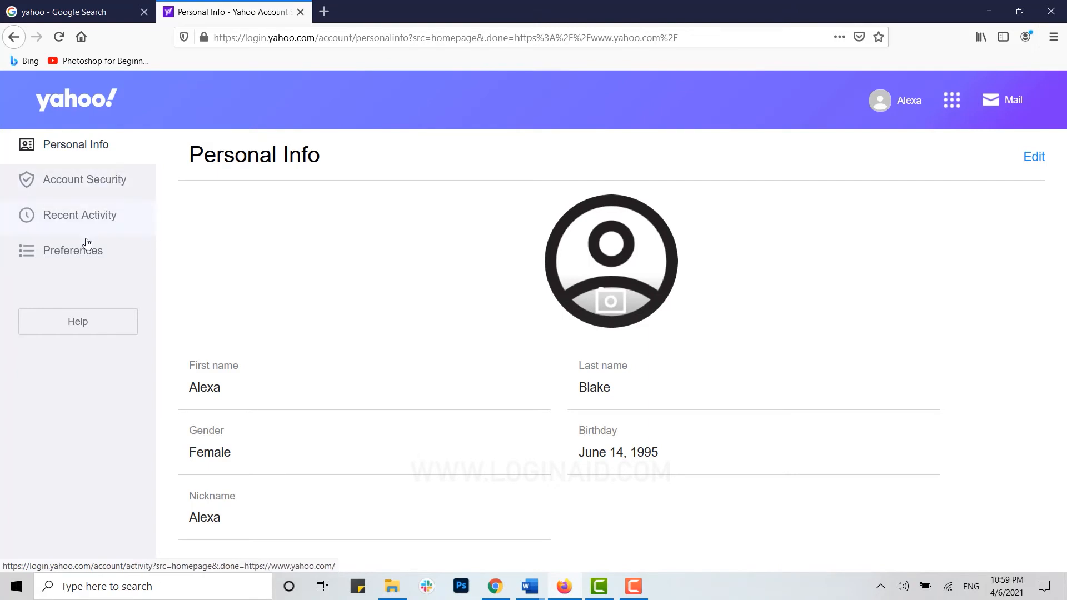
Step: Go to Account Security from the account sidebar
click(84, 179)
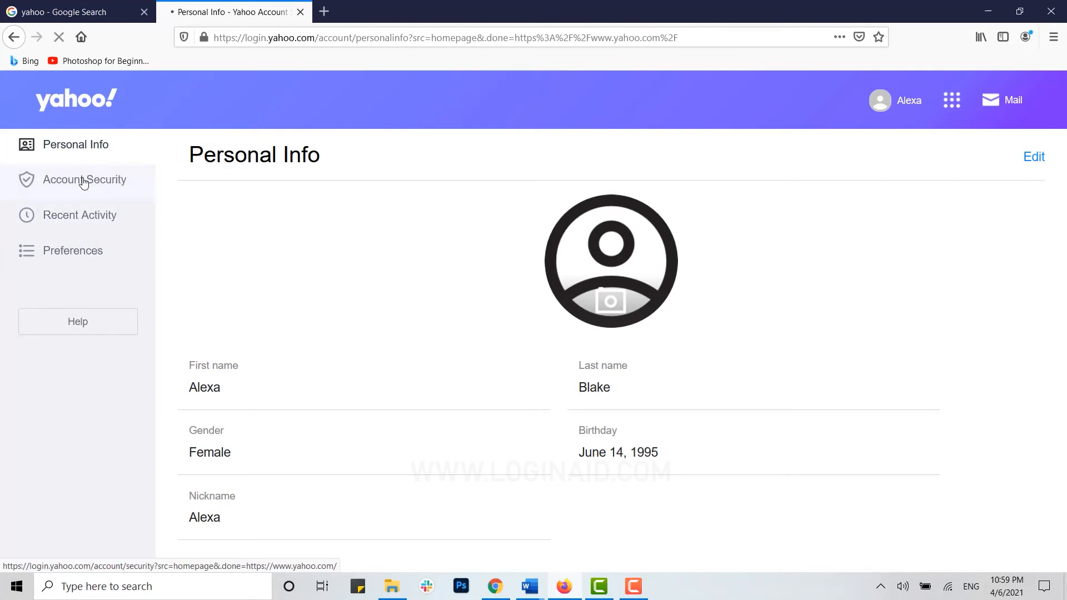
click(84, 179)
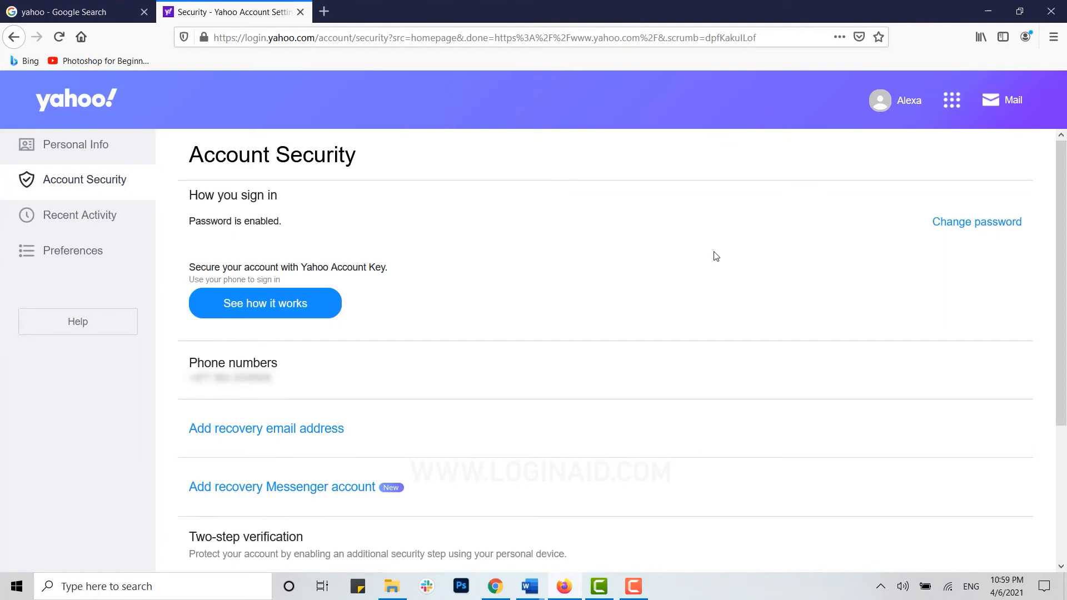
mouse_move(493, 266)
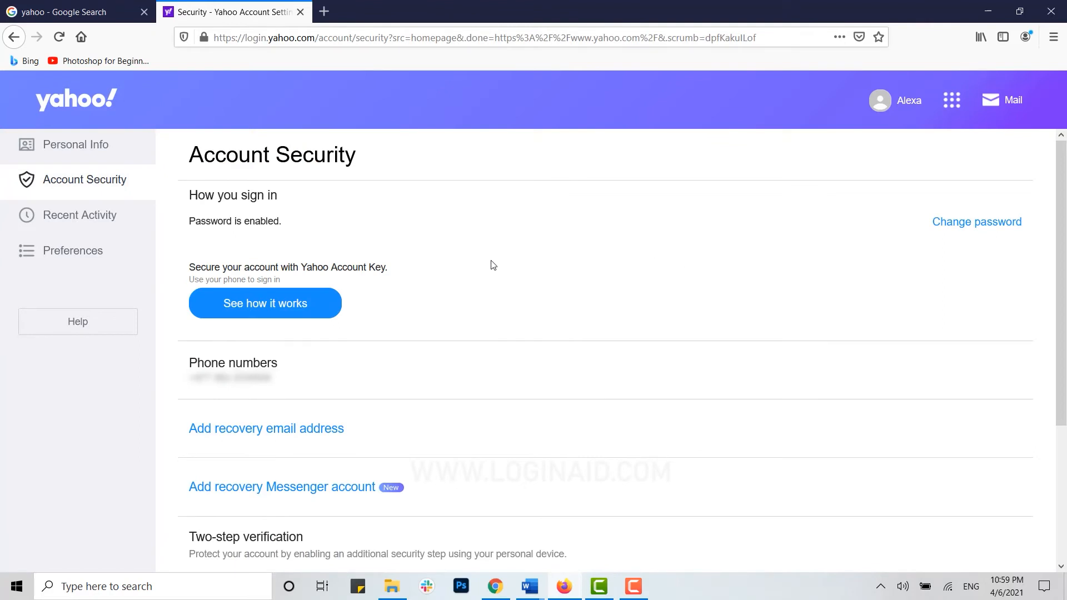
mouse_move(976, 221)
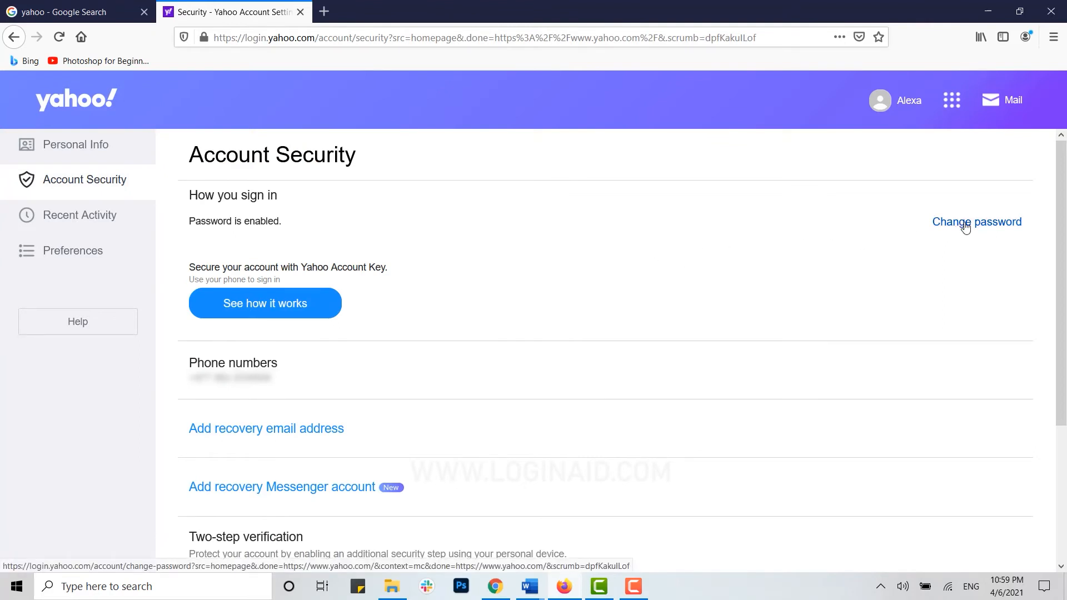
Step: Choose Change password, enter a new password, and submit it
click(975, 221)
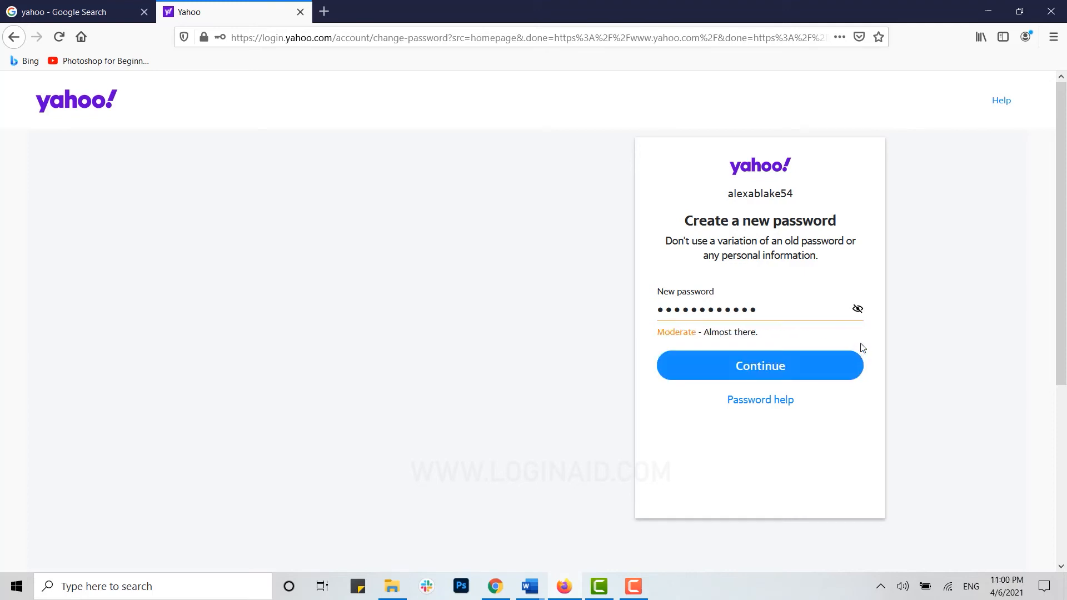
click(760, 366)
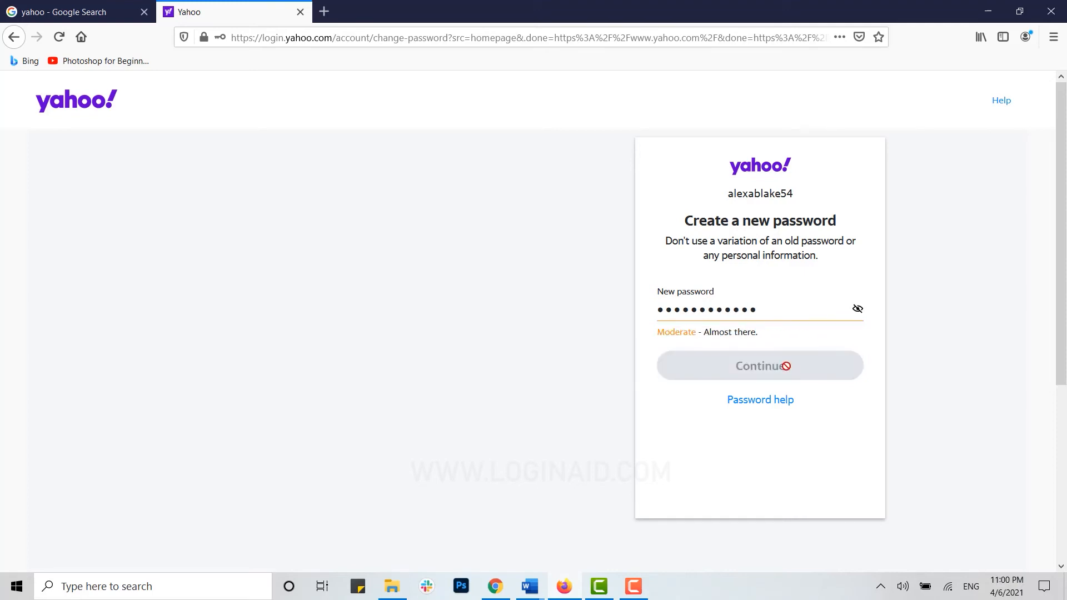
click(760, 366)
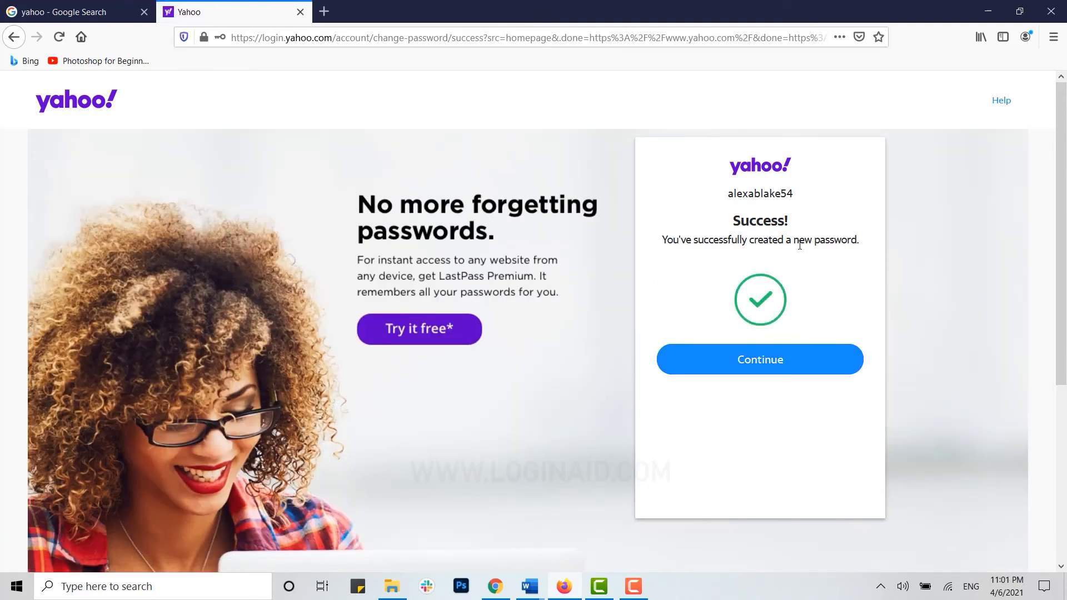
mouse_move(815, 306)
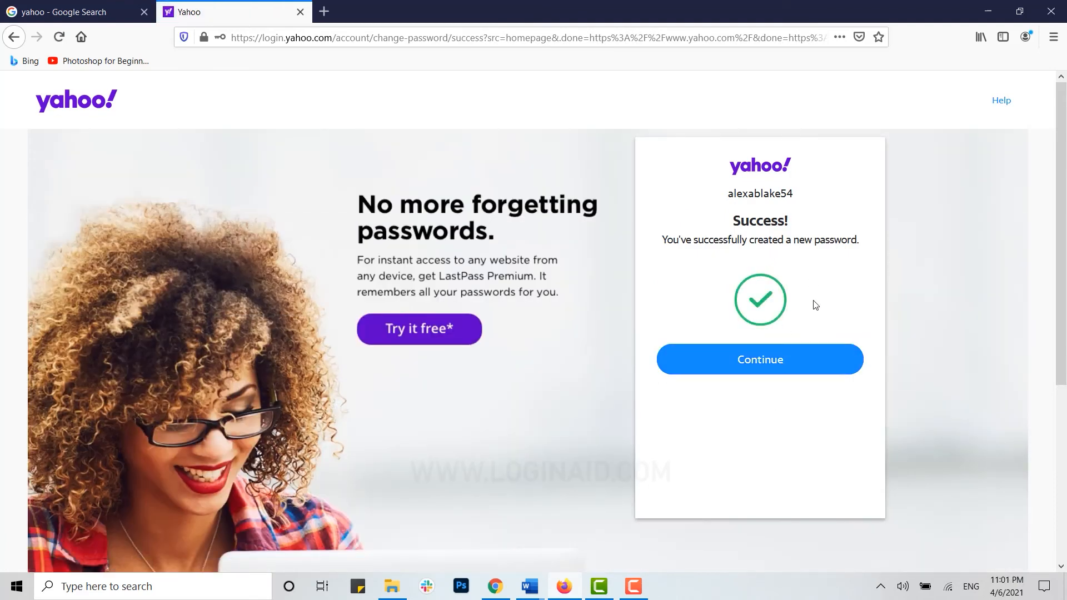
Step: Continue past the password-change Success page
click(759, 359)
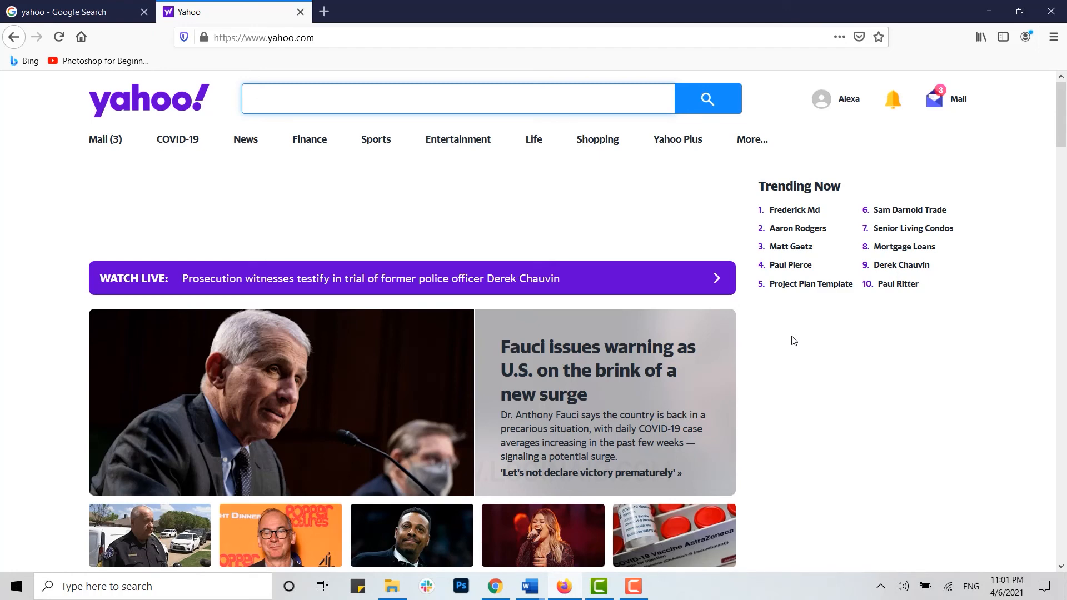
mouse_move(791, 342)
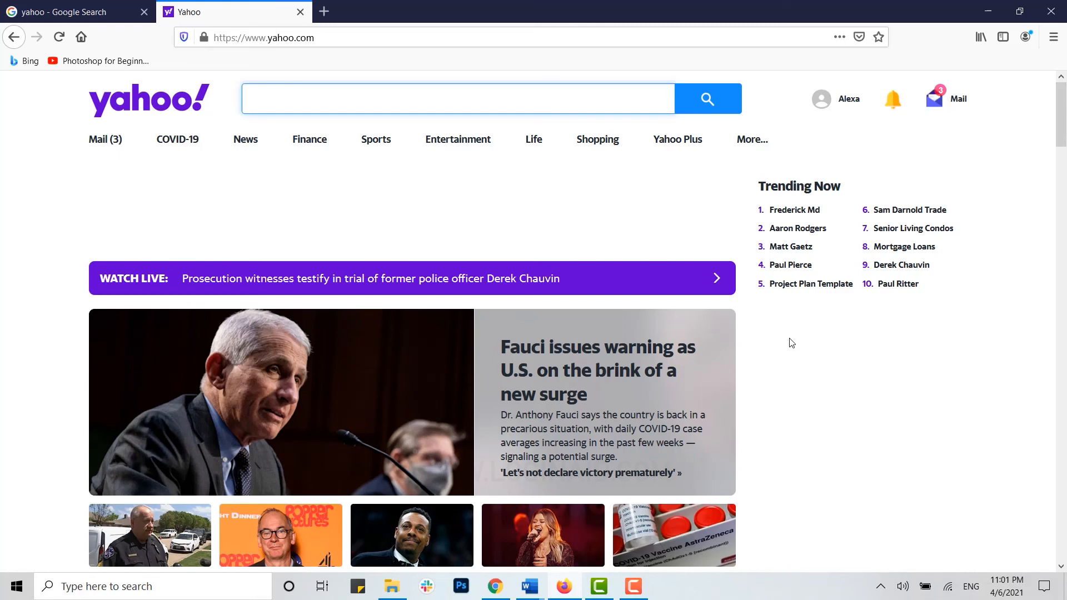
click(457, 99)
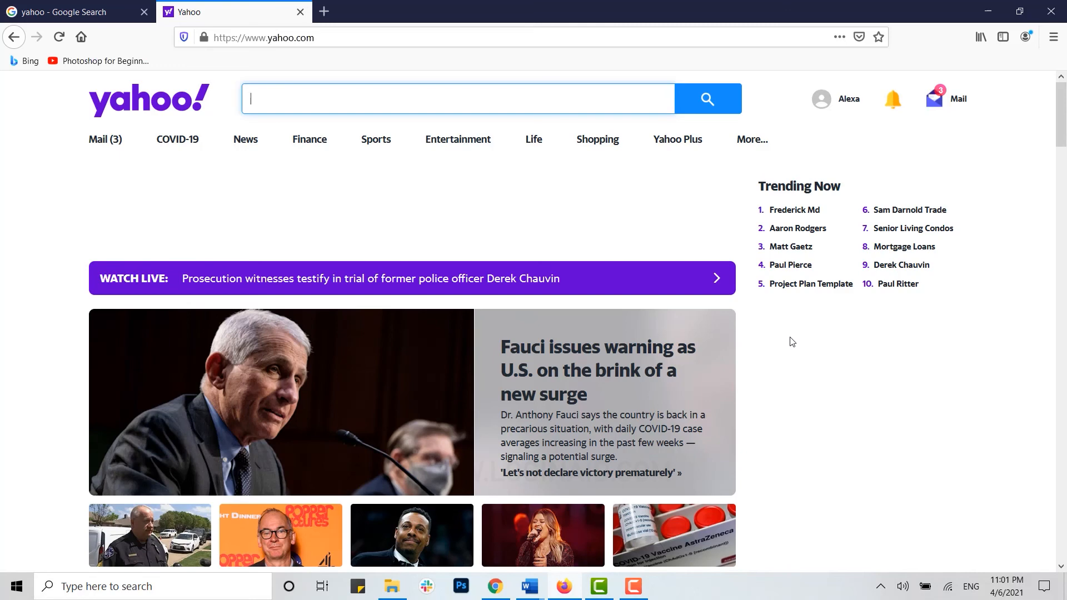